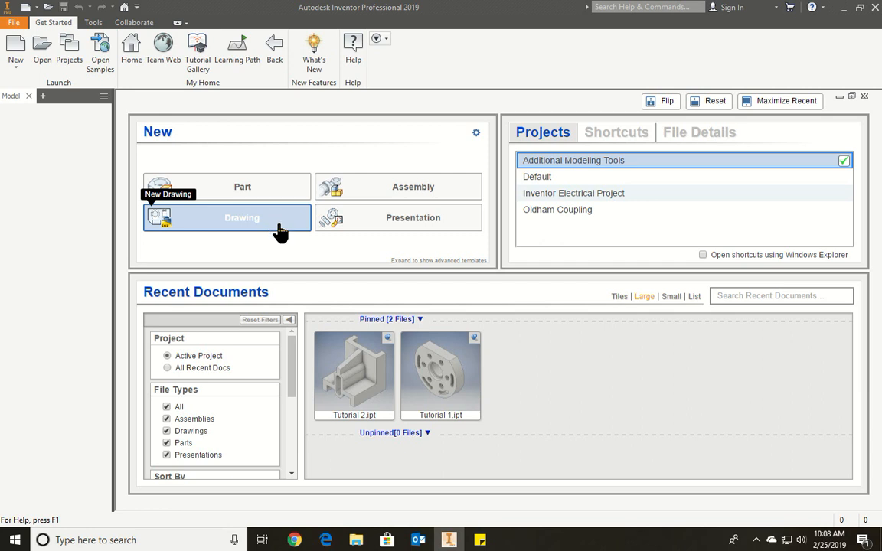
pyautogui.moveTo(260, 192)
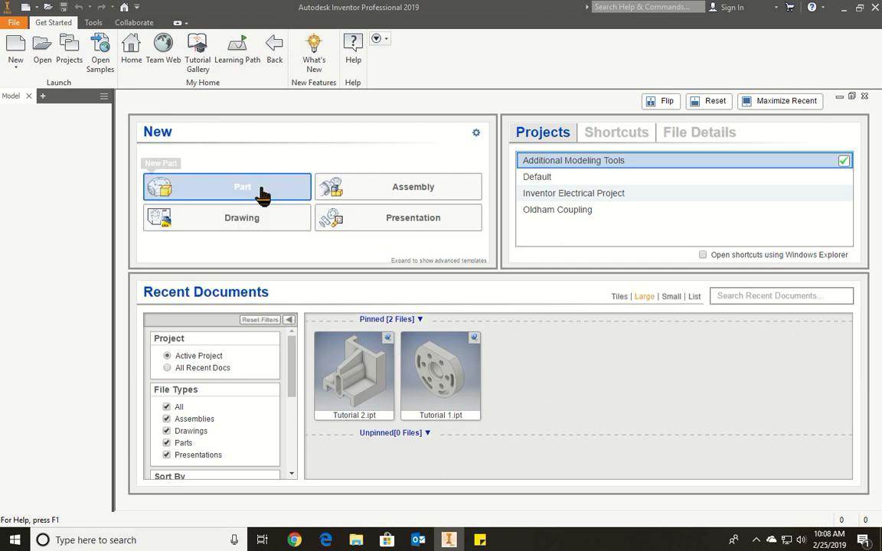
# Create a new part and start a 2D sketch on the origin YZ Plane
pyautogui.click(242, 187)
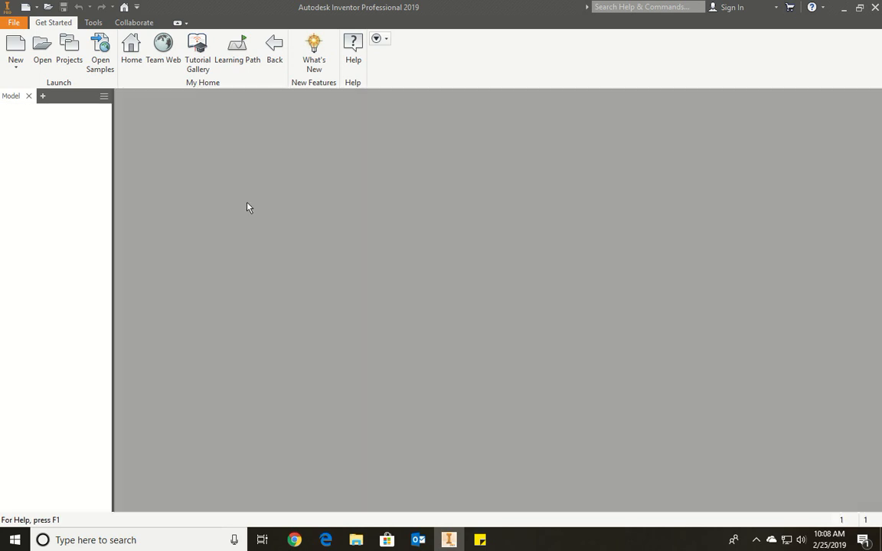
pyautogui.click(17, 46)
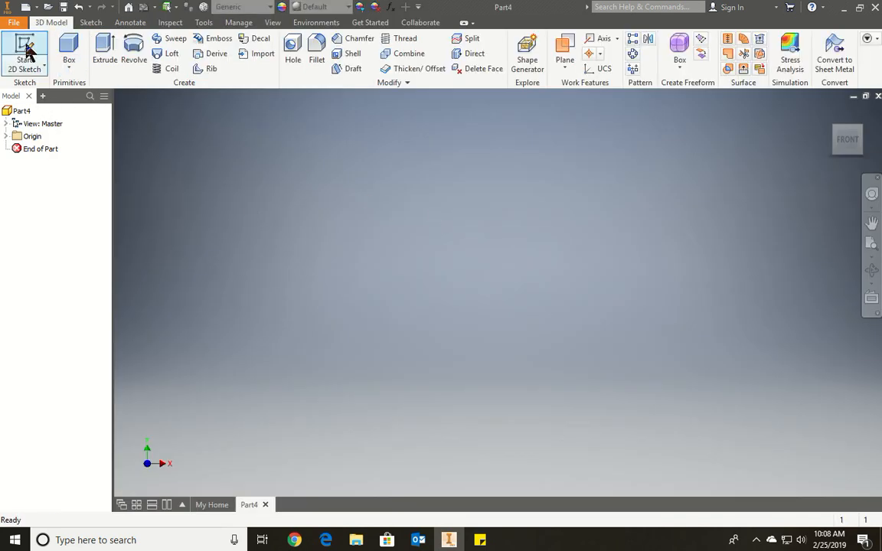
pyautogui.click(25, 55)
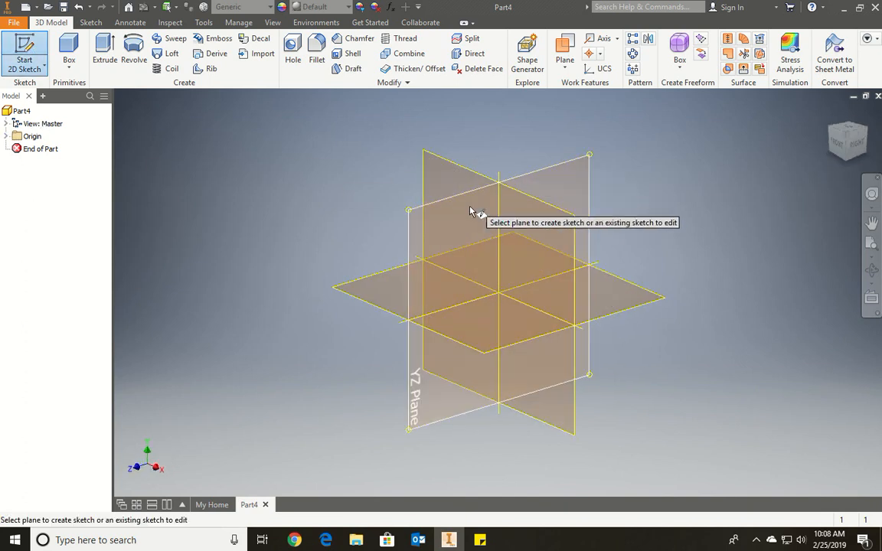
pyautogui.click(10, 135)
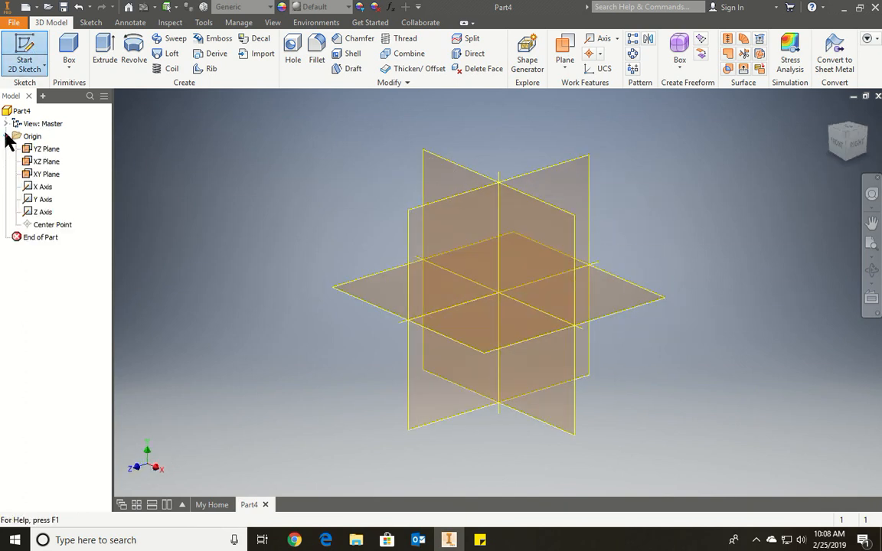
pyautogui.click(46, 148)
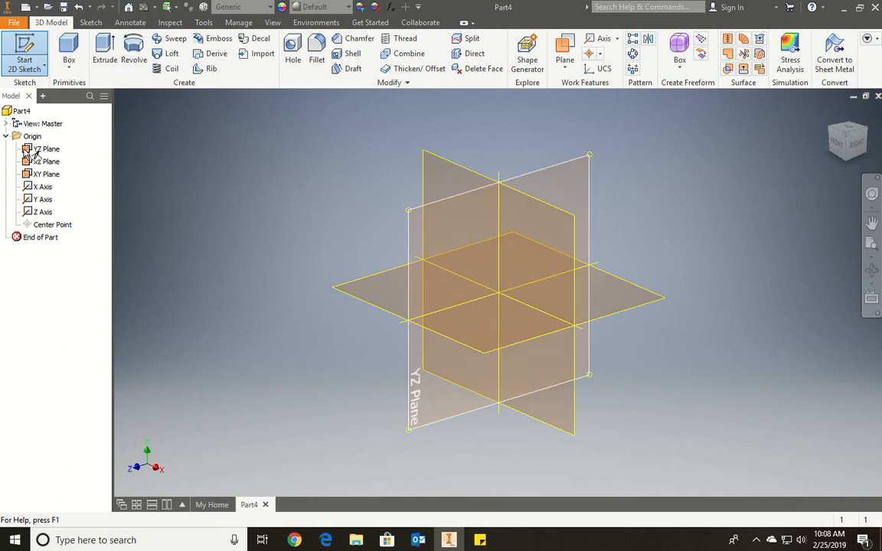
pyautogui.click(47, 174)
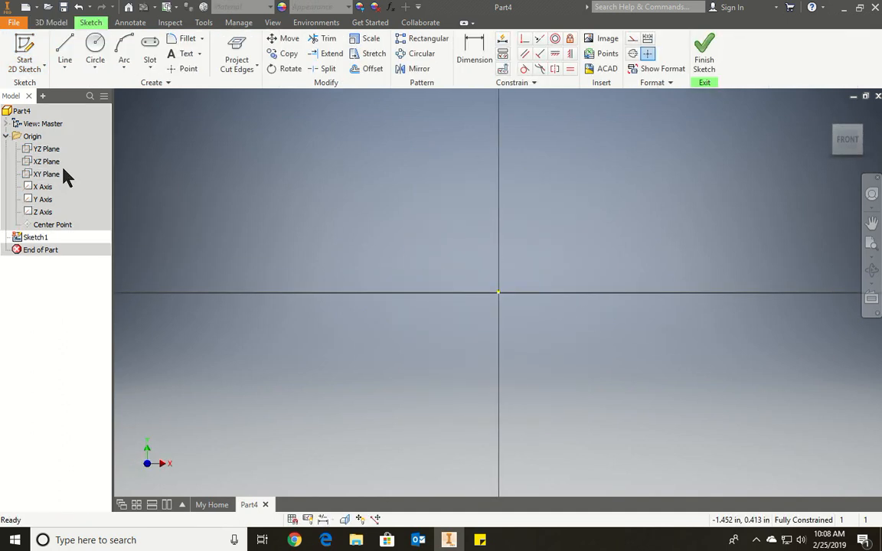
pyautogui.moveTo(189, 190)
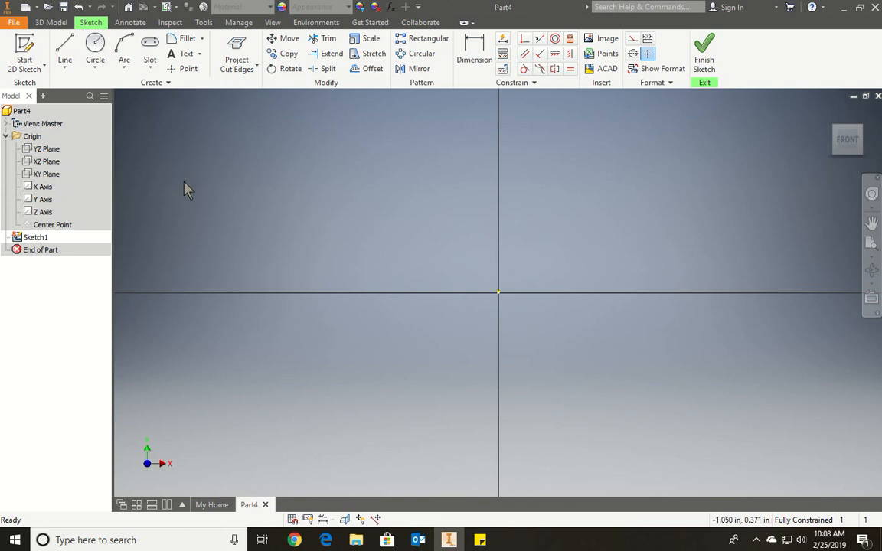
# Draw a vertical centerline through the origin and a horizontal line starting left of it
pyautogui.click(61, 44)
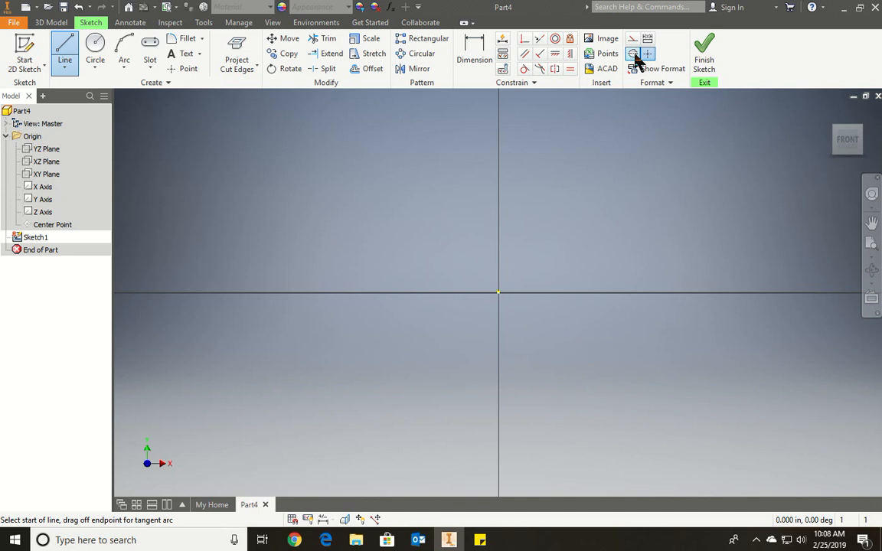
pyautogui.moveTo(487, 293)
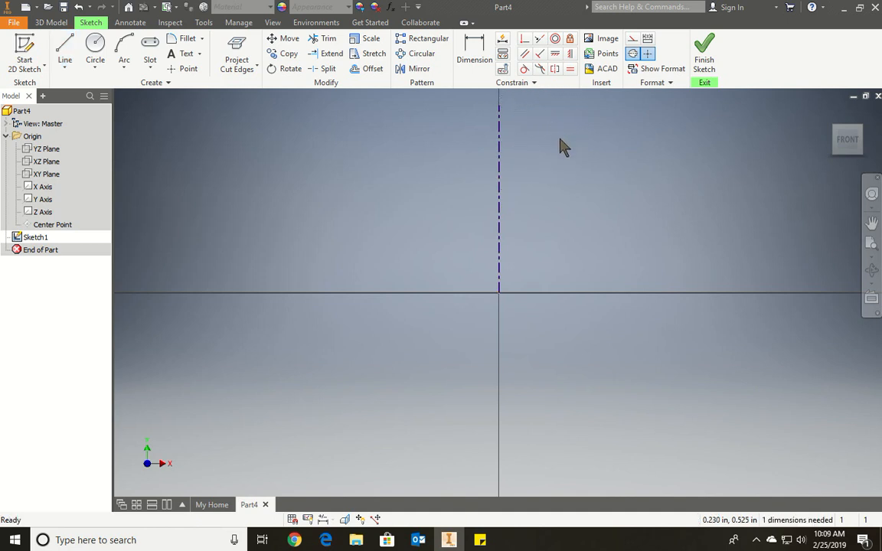
pyautogui.click(62, 52)
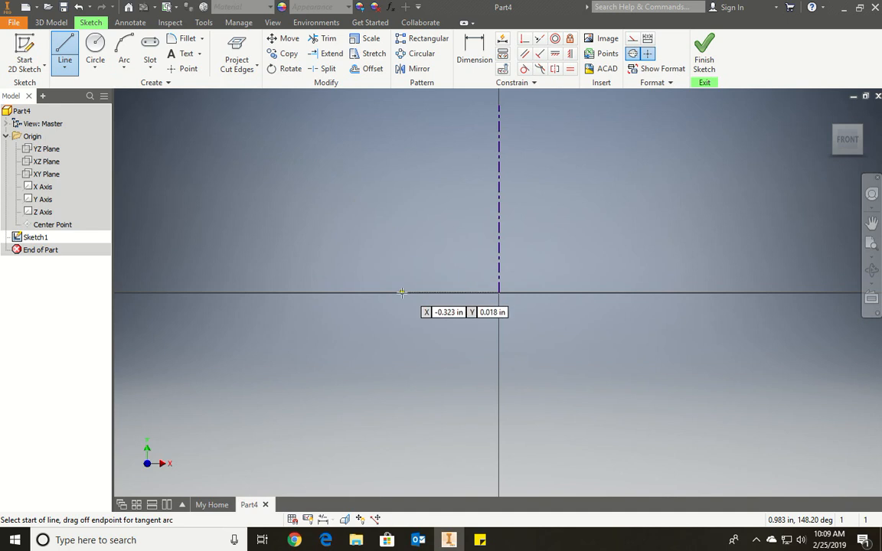
pyautogui.click(401, 292)
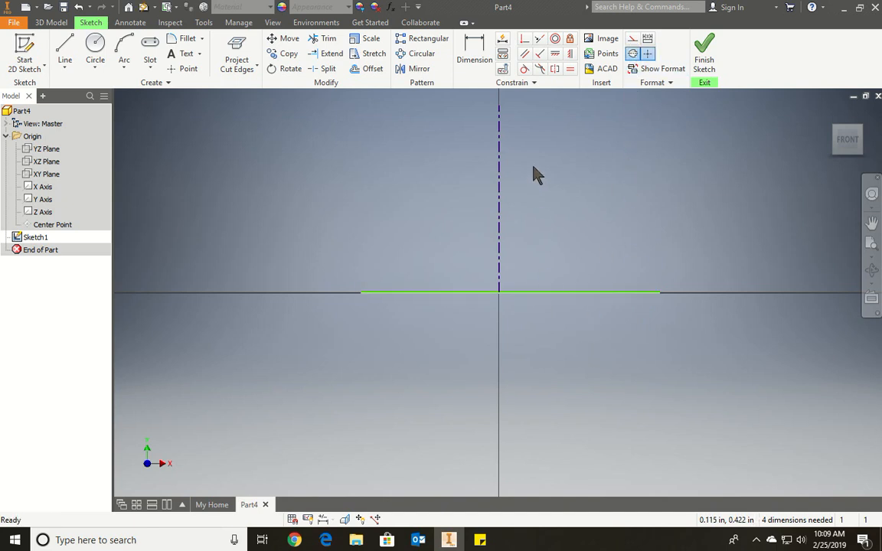
pyautogui.moveTo(534, 90)
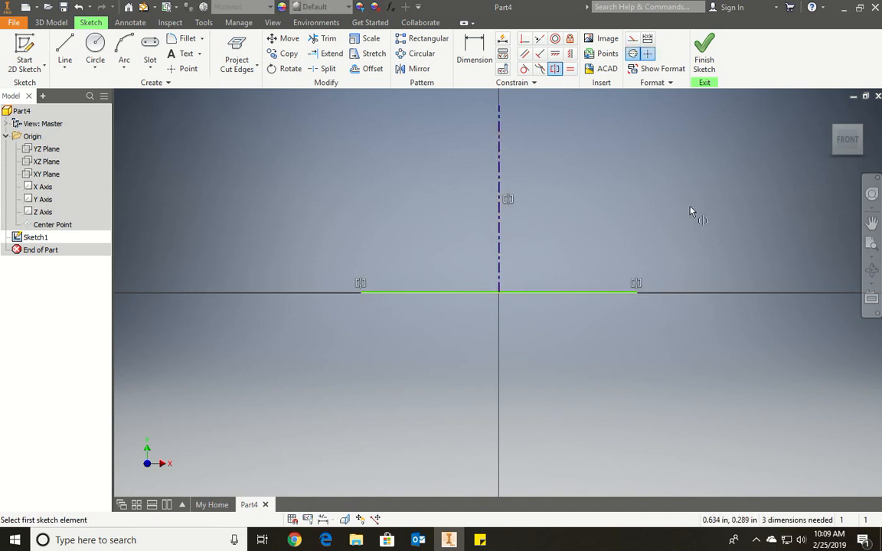
pyautogui.moveTo(708, 7)
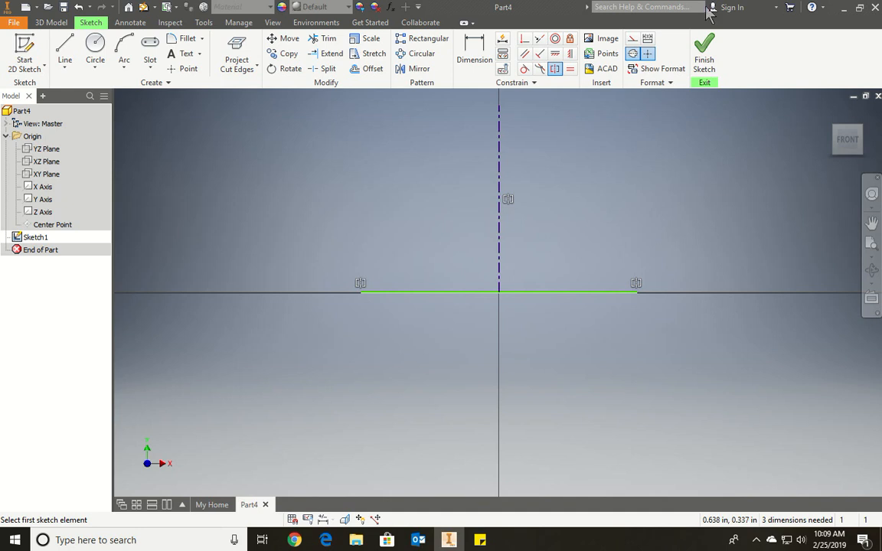
# Dimension the horizontal line against the centerline as a 1.575 diameter
pyautogui.click(474, 55)
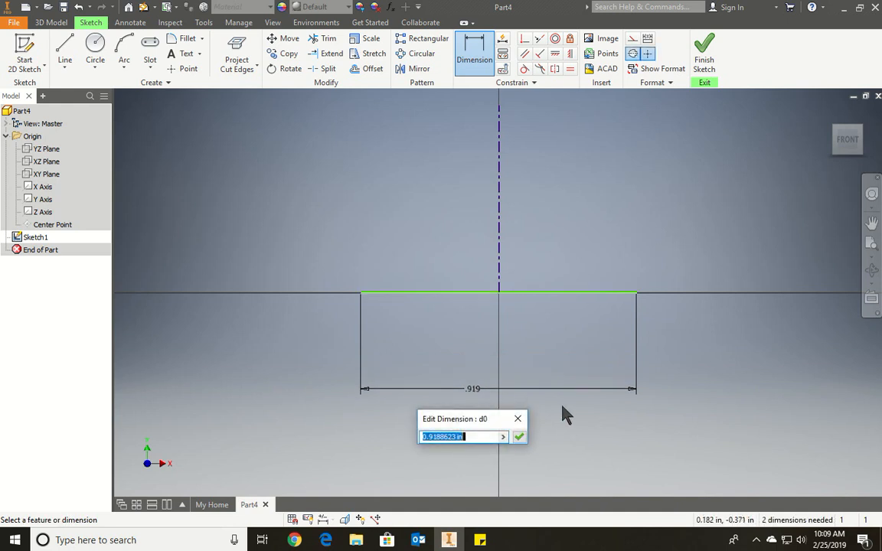
pyautogui.moveTo(552, 420)
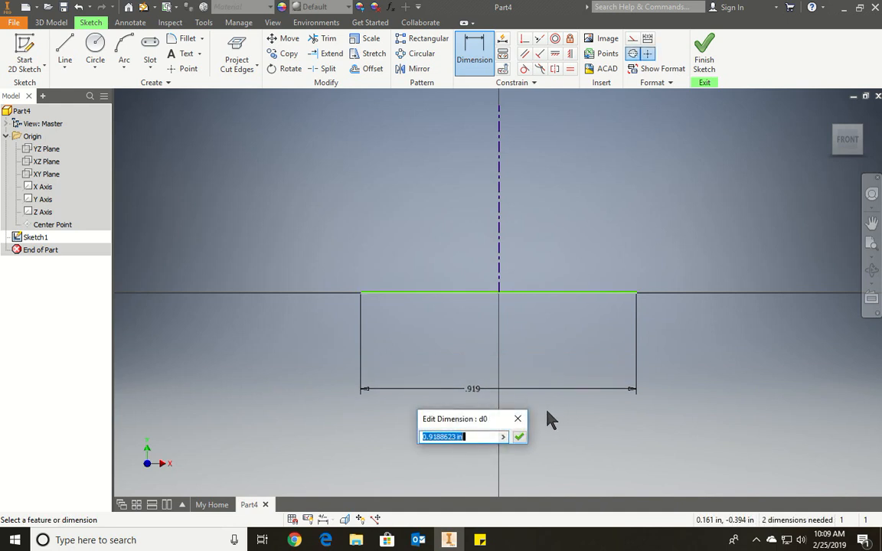
pyautogui.moveTo(476, 337)
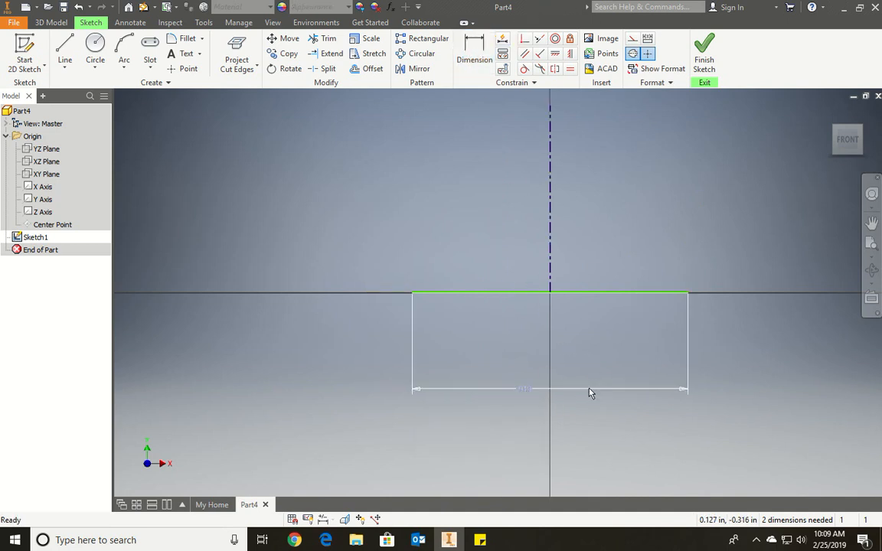
pyautogui.click(474, 60)
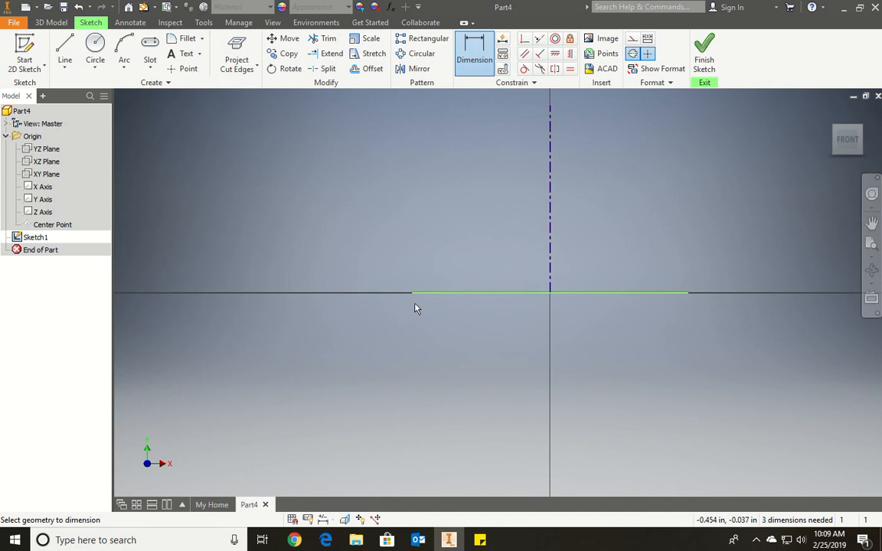
pyautogui.moveTo(564, 228)
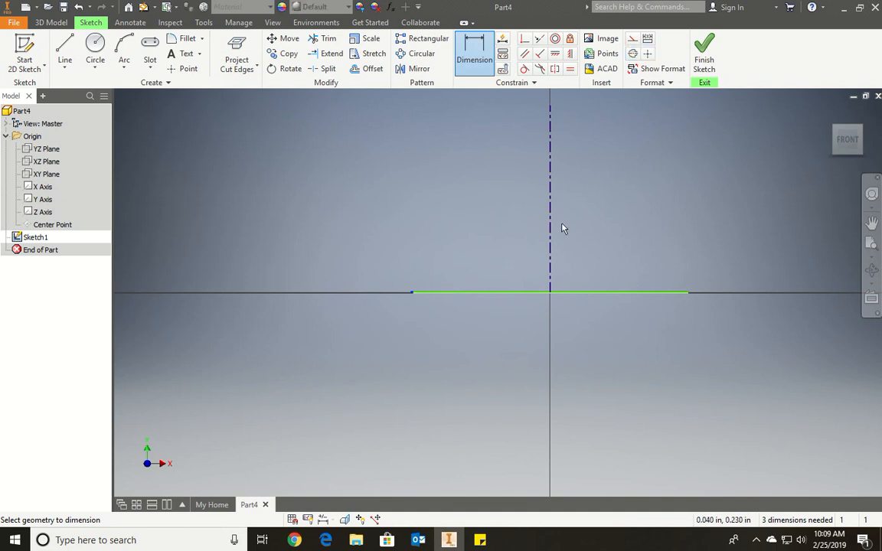
pyautogui.click(551, 396)
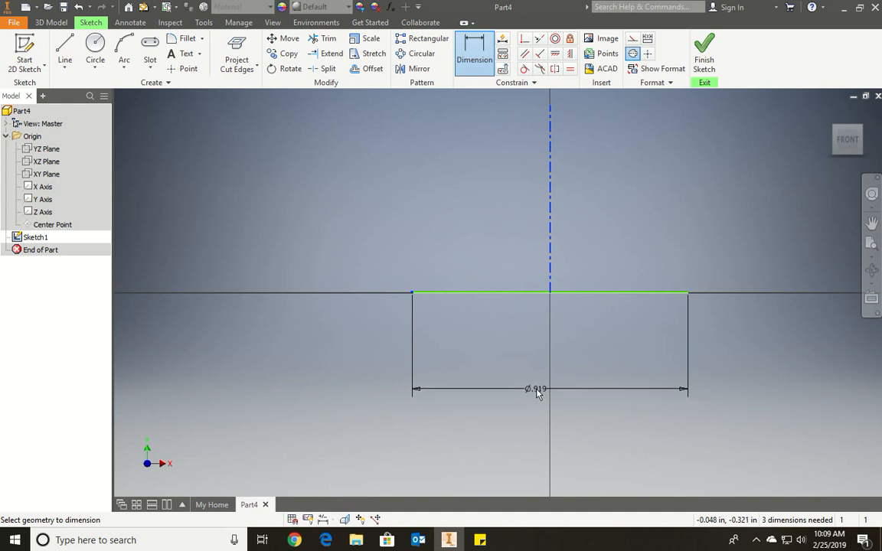
pyautogui.click(537, 391)
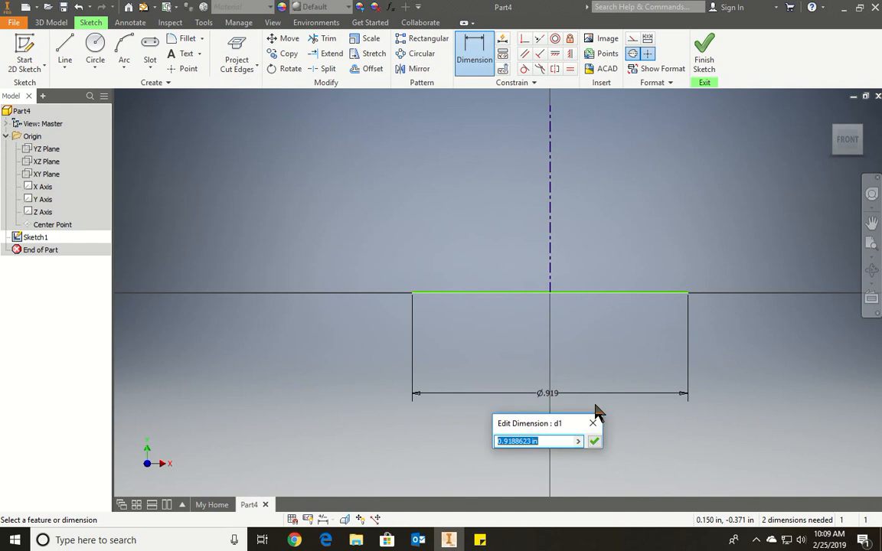
pyautogui.write('1.')
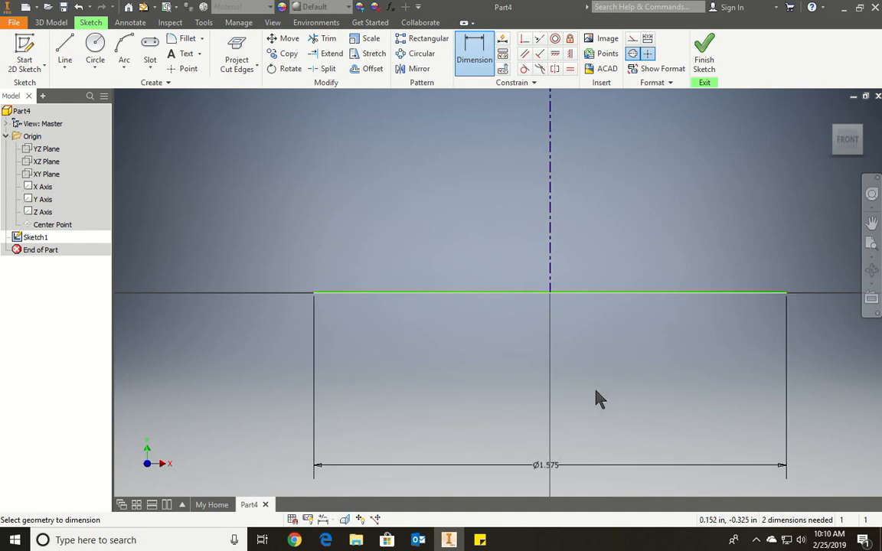
pyautogui.moveTo(140, 256)
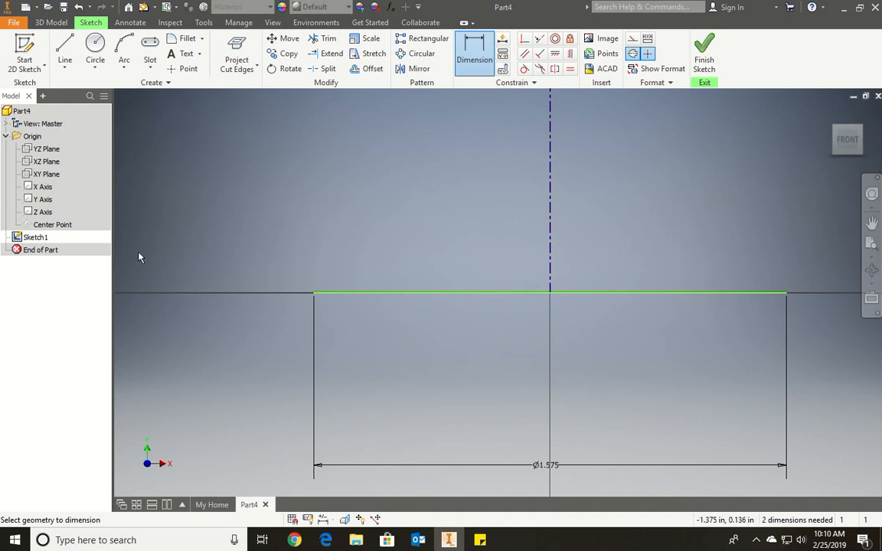
pyautogui.moveTo(240, 292)
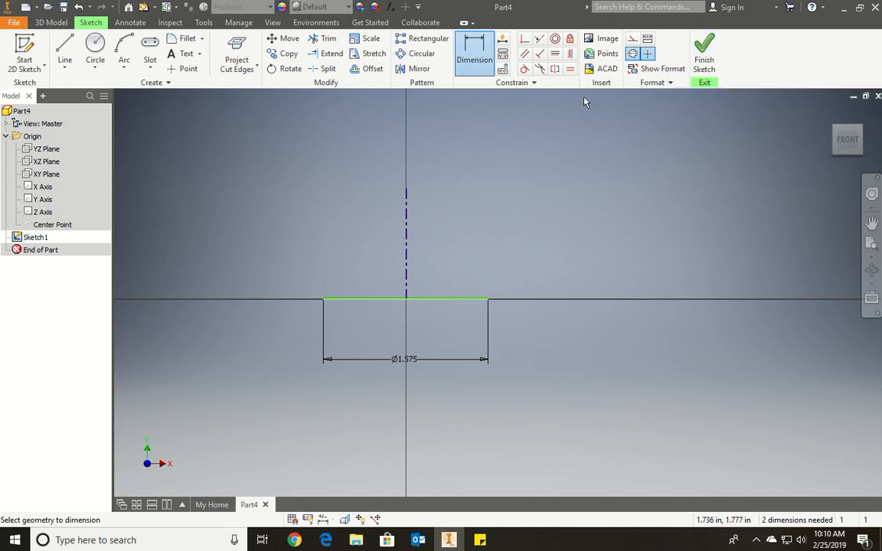
pyautogui.moveTo(549, 54)
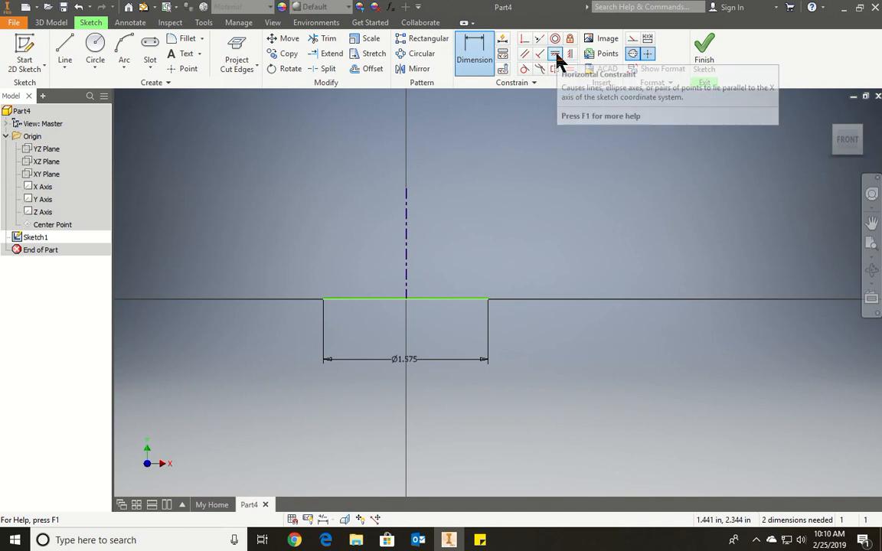
pyautogui.moveTo(537, 105)
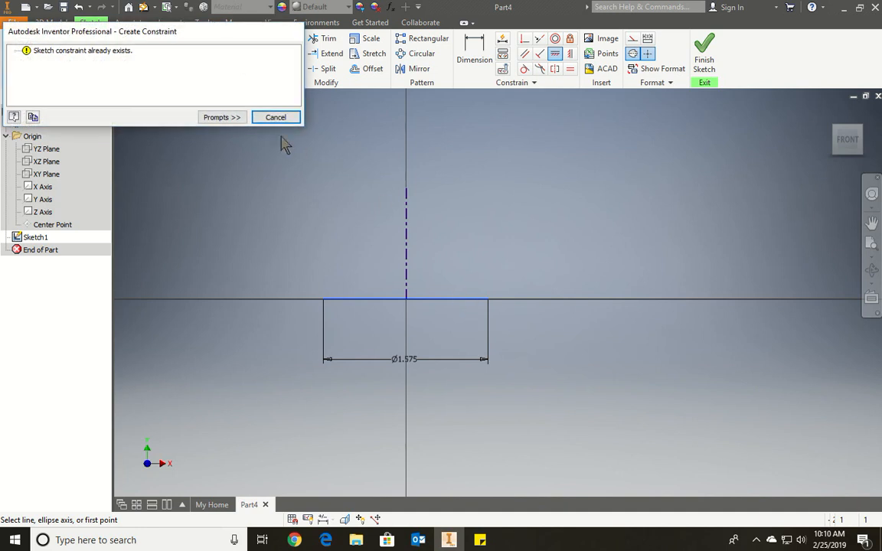
pyautogui.click(275, 116)
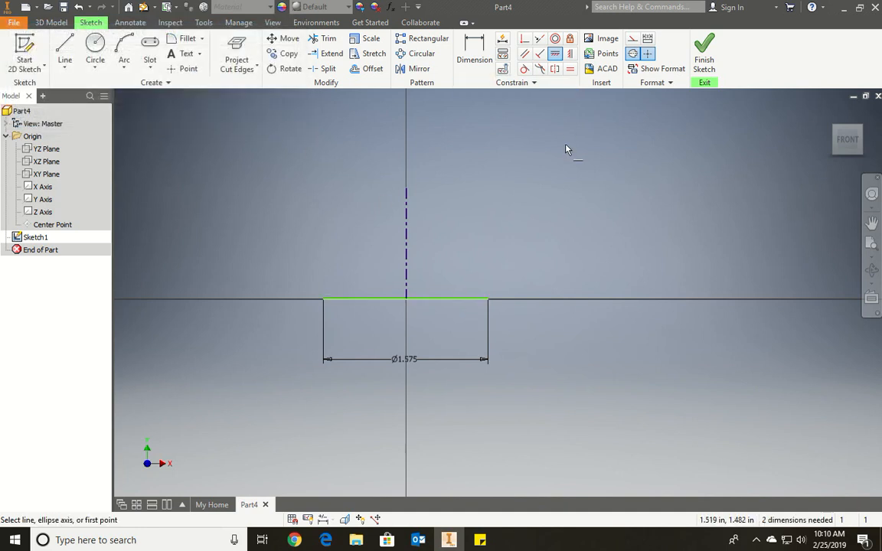
pyautogui.moveTo(557, 97)
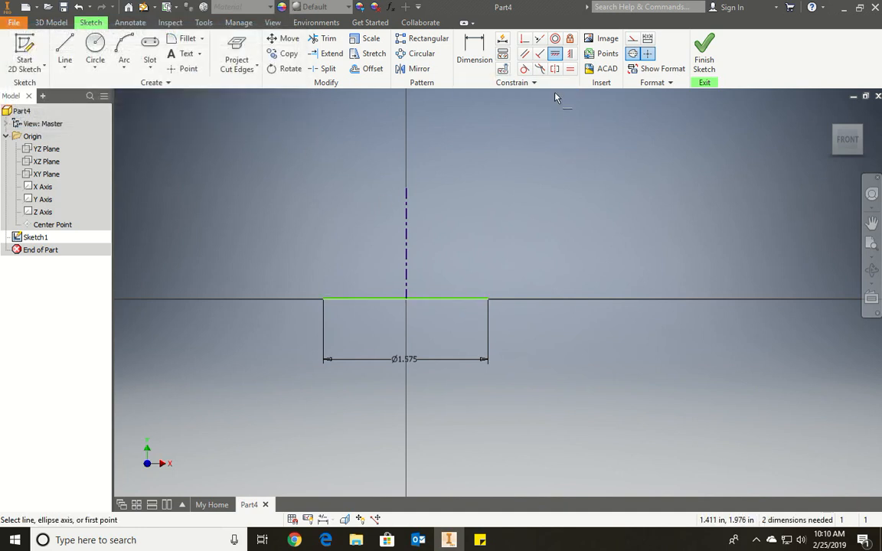
pyautogui.moveTo(506, 43)
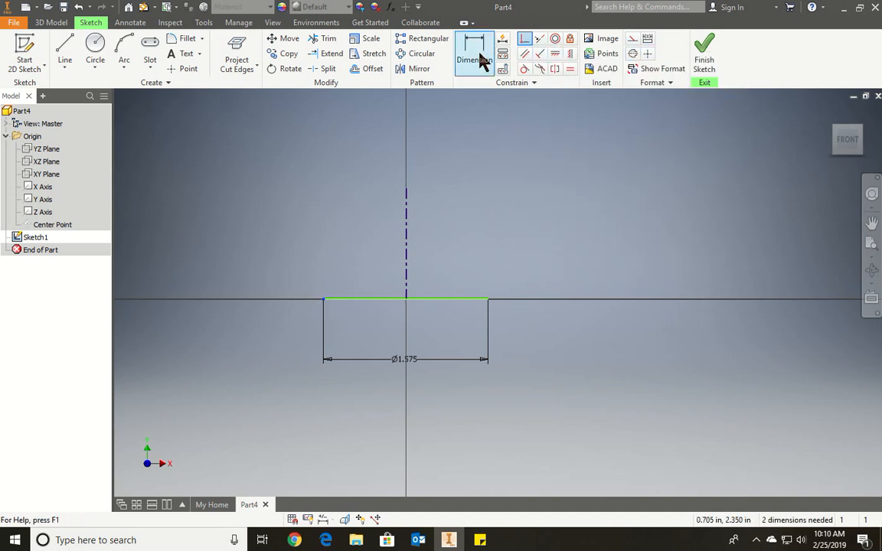
pyautogui.click(474, 53)
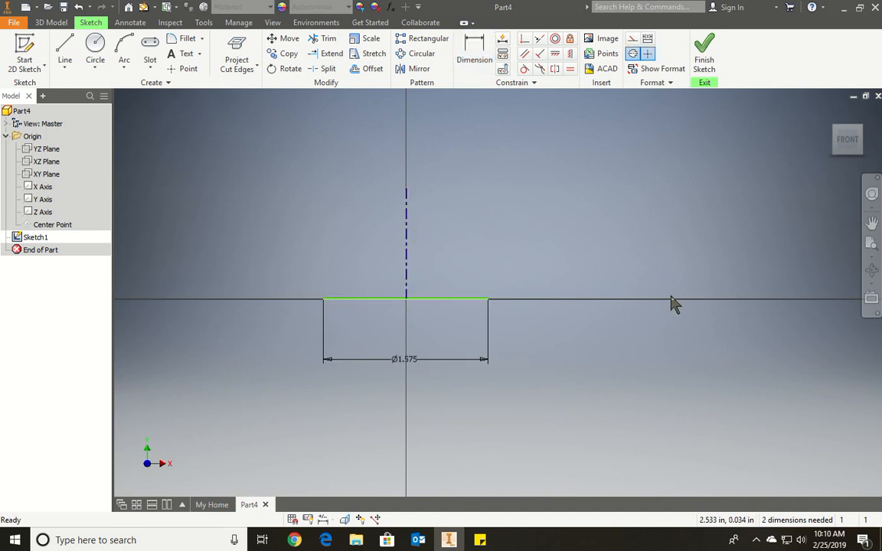
pyautogui.moveTo(662, 341)
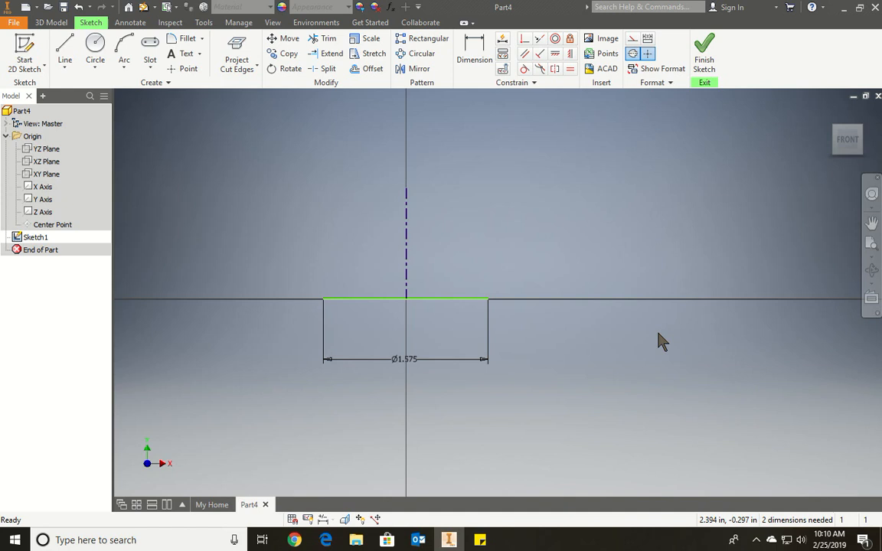
pyautogui.moveTo(650, 174)
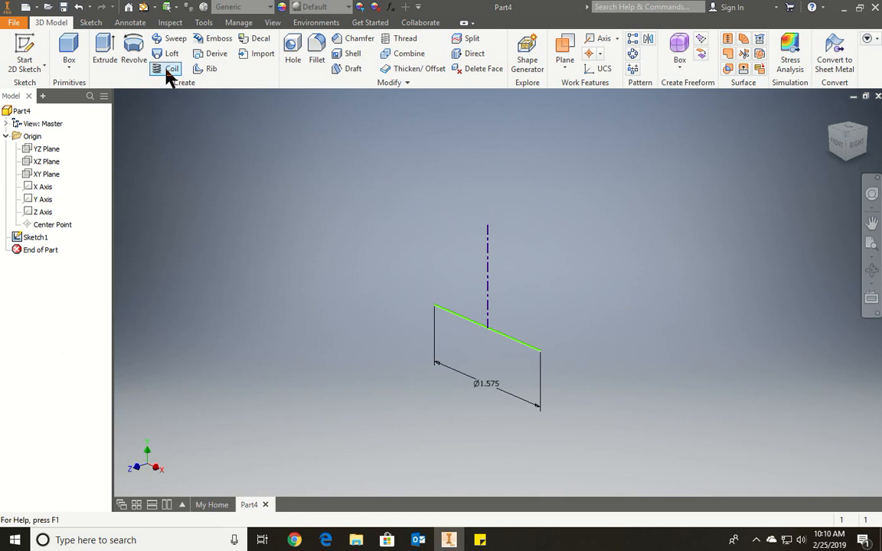
pyautogui.moveTo(162, 73)
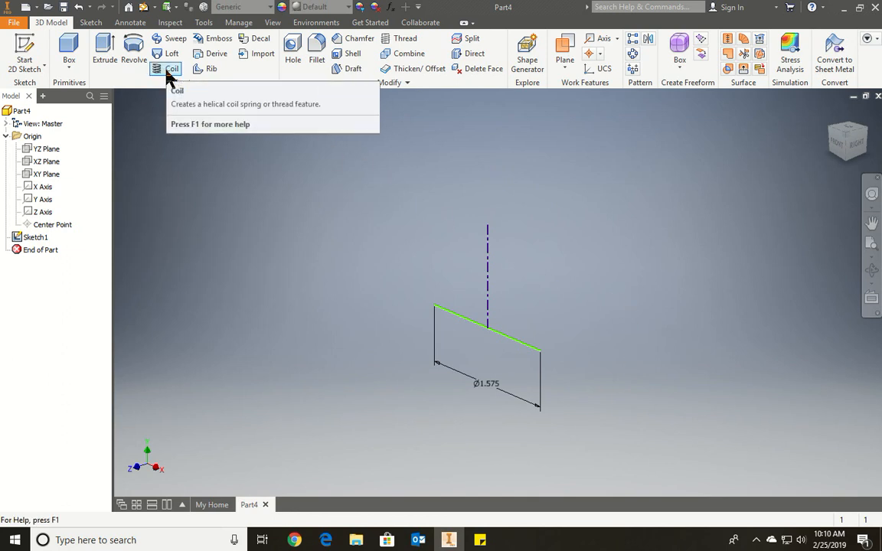
pyautogui.moveTo(158, 70)
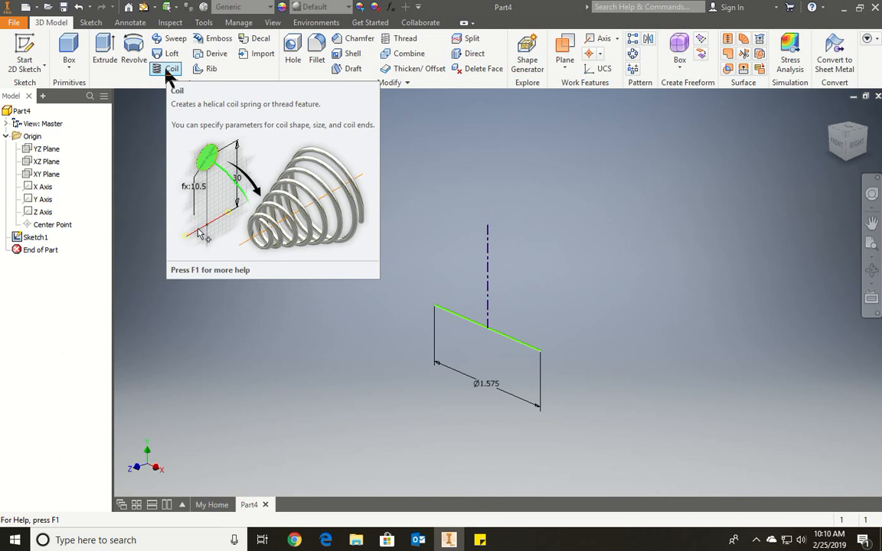
pyautogui.moveTo(251, 121)
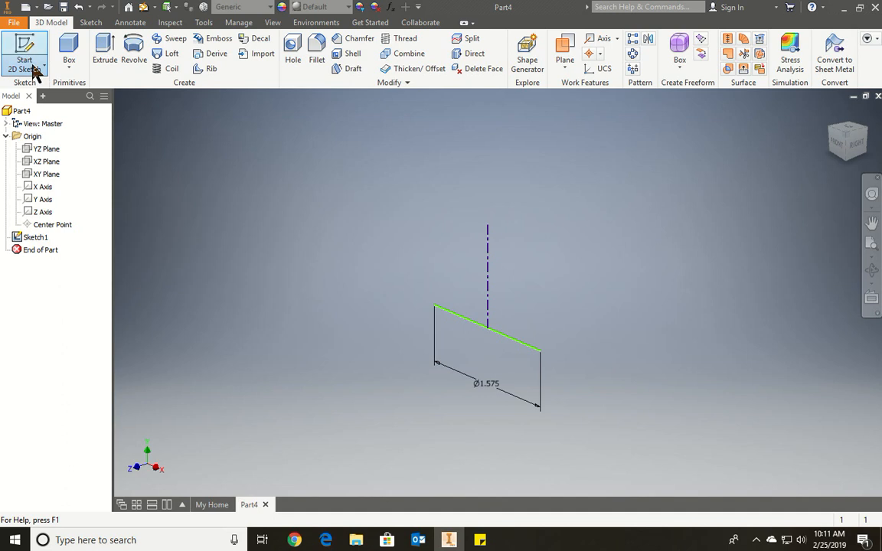
# Add an empty 3D Sketch1 and start a new 2D sketch awaiting a plane
pyautogui.click(25, 60)
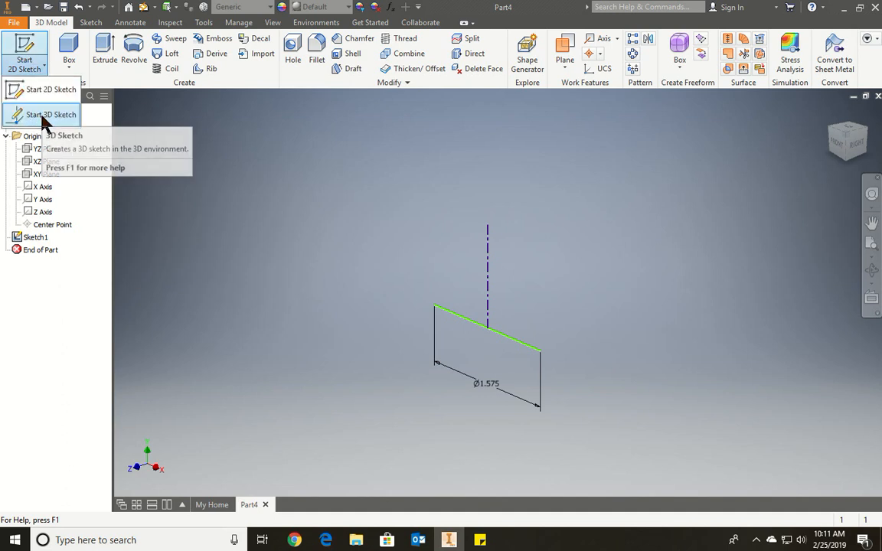
pyautogui.click(53, 114)
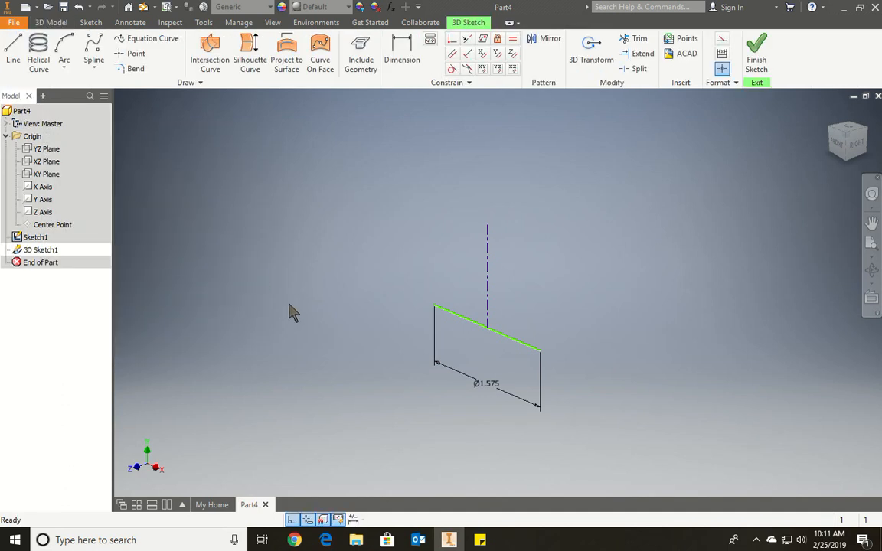
pyautogui.moveTo(437, 313)
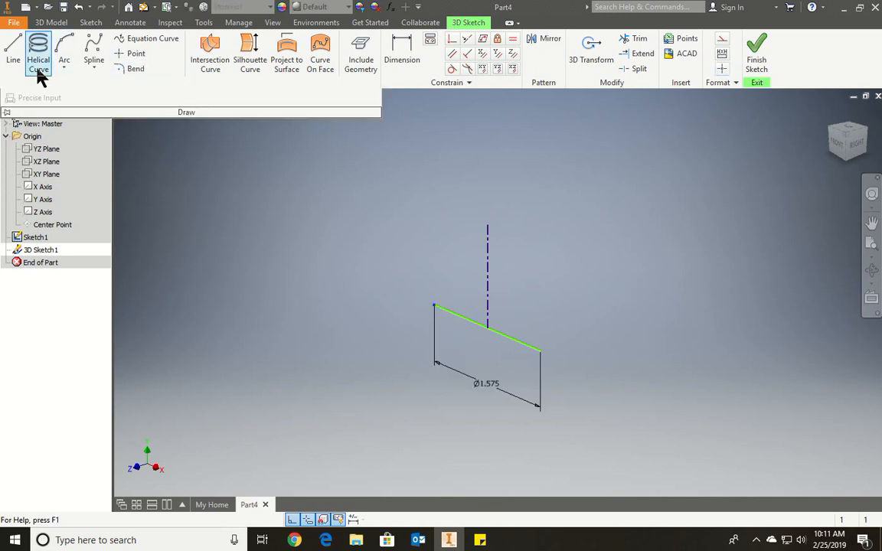
pyautogui.moveTo(38, 72)
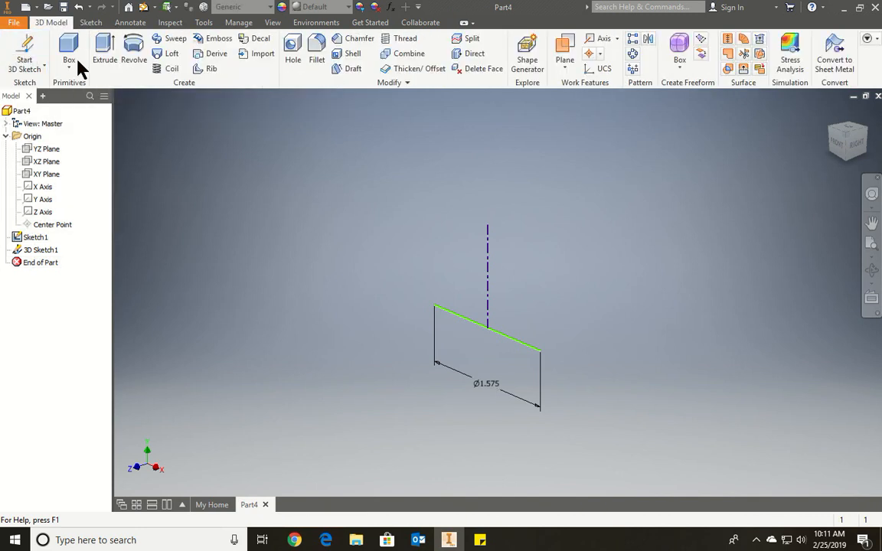
pyautogui.click(86, 23)
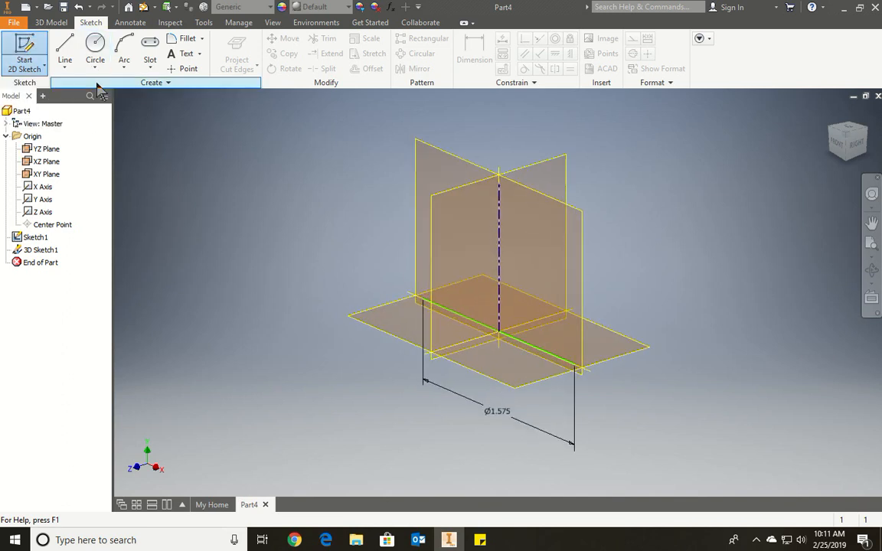
# Dimension the profile circle at the line's left end as .236 diameter and finish Sketch1
pyautogui.click(94, 48)
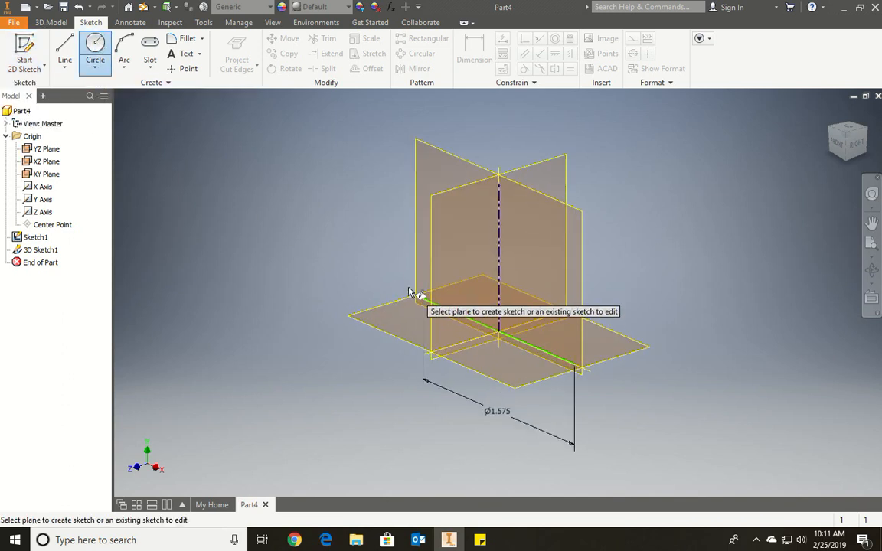
pyautogui.rightClick(34, 237)
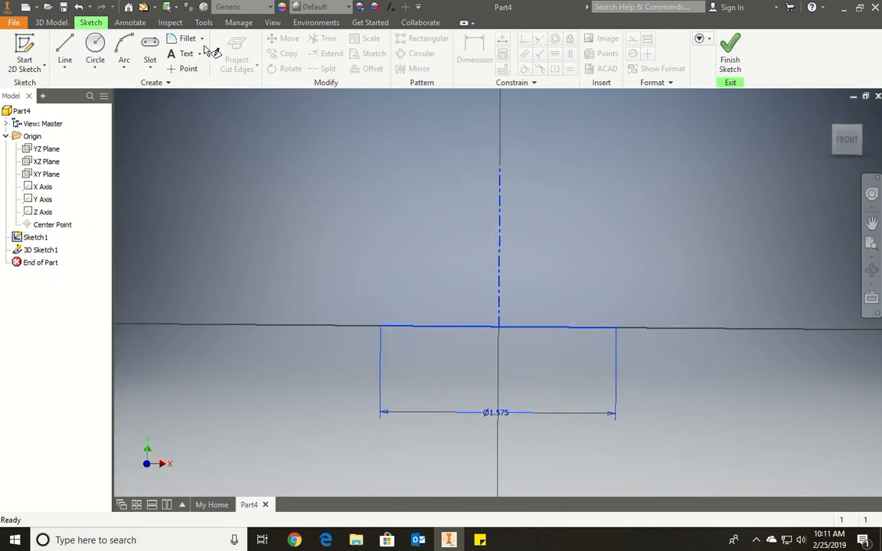
pyautogui.click(95, 51)
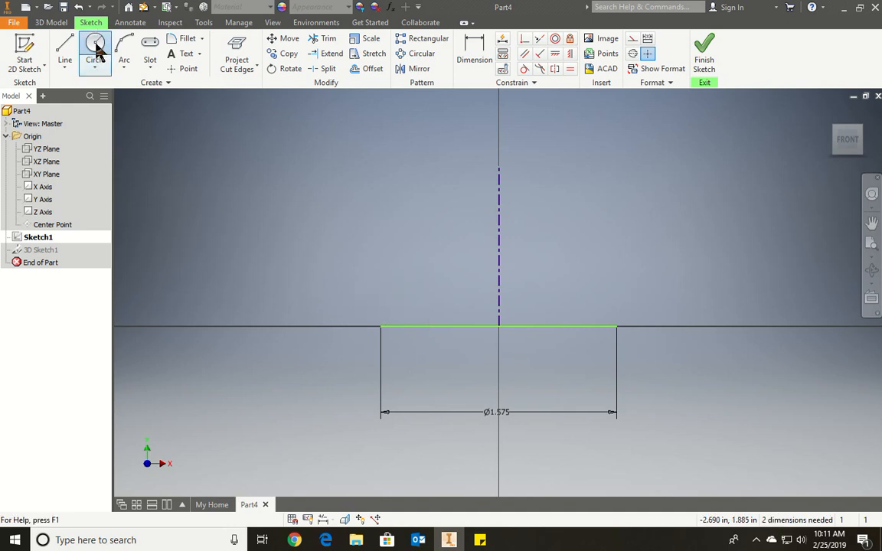
pyautogui.click(378, 325)
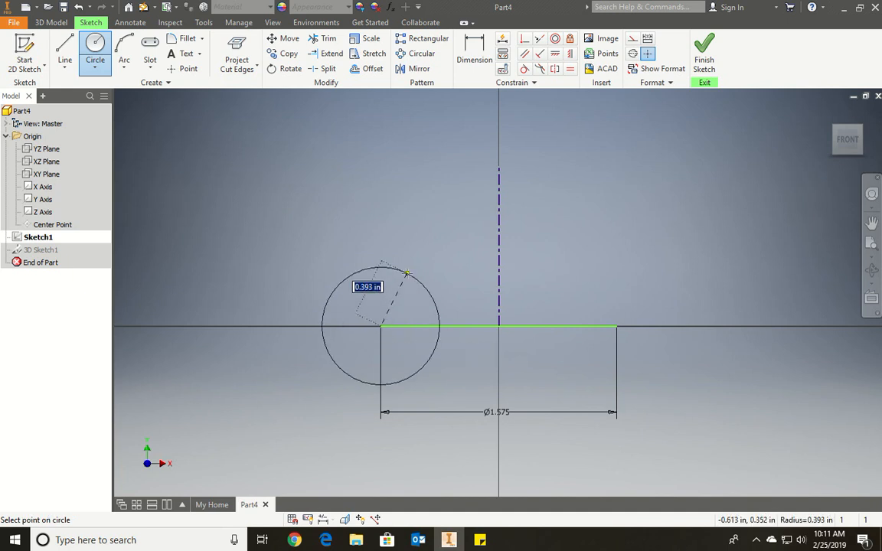
pyautogui.rightClick(406, 272)
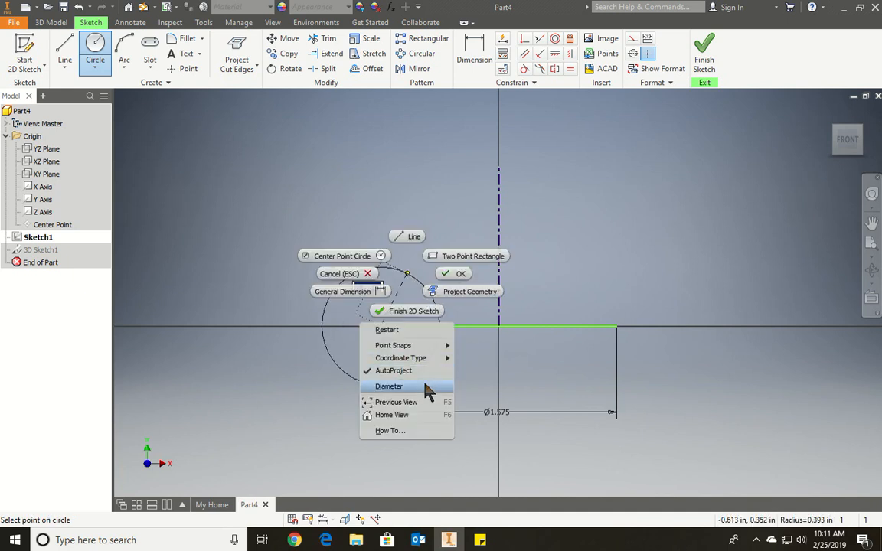
pyautogui.click(385, 386)
pyautogui.write('.236')
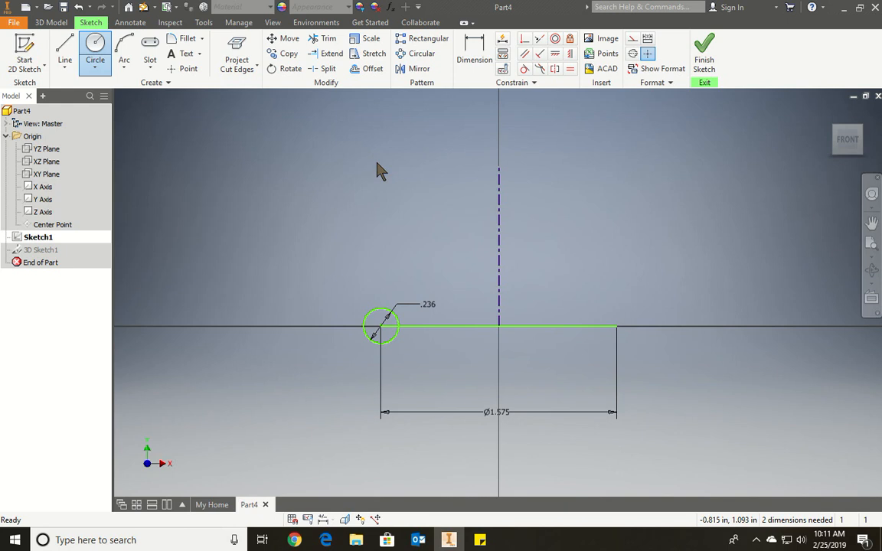
pyautogui.moveTo(407, 204)
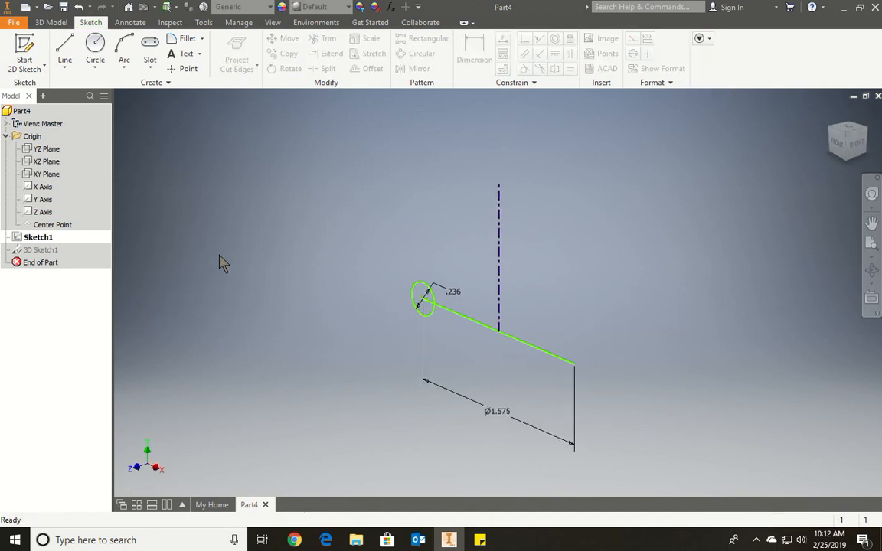
pyautogui.rightClick(37, 250)
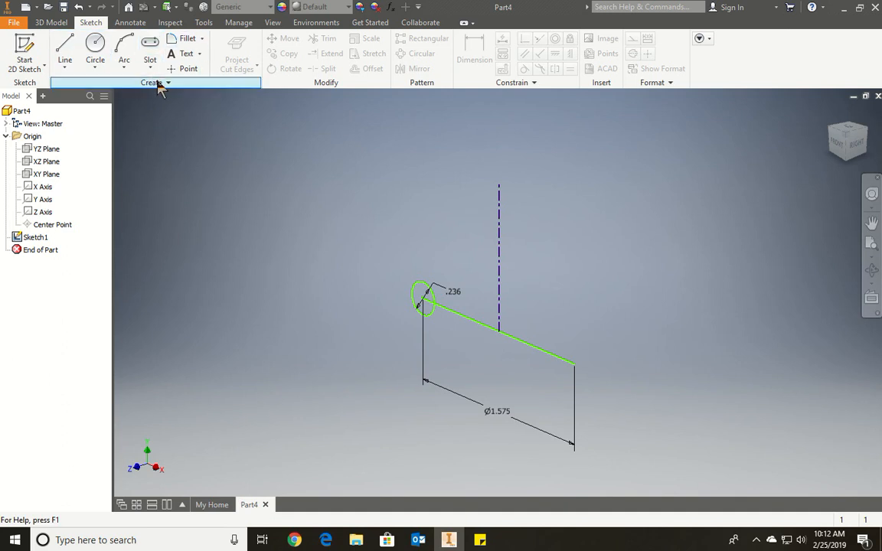
pyautogui.click(66, 21)
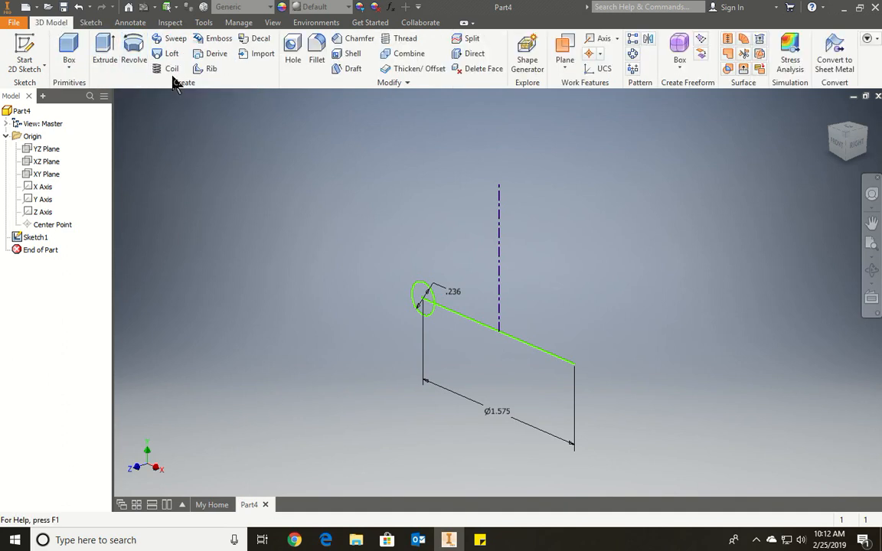
# Coil the circle with .590 pitch, 8 revolutions and flat start and end
pyautogui.click(172, 68)
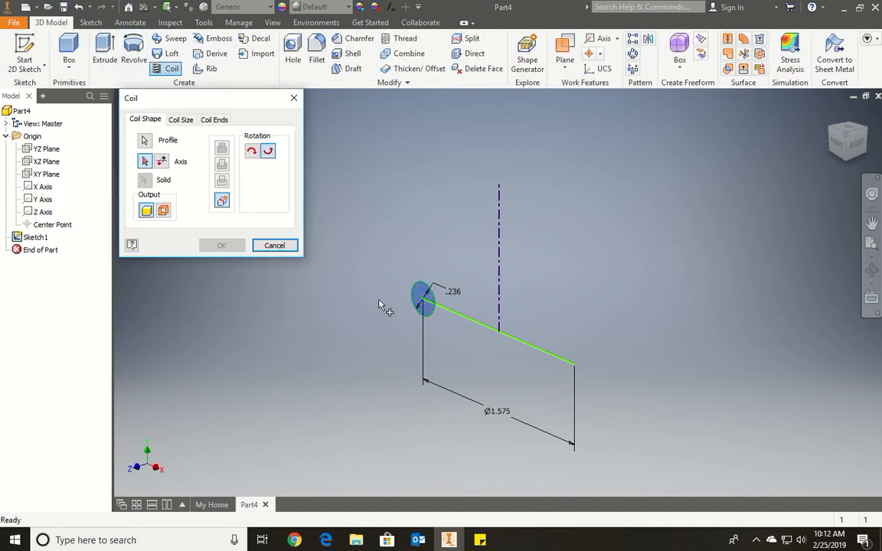
pyautogui.moveTo(217, 194)
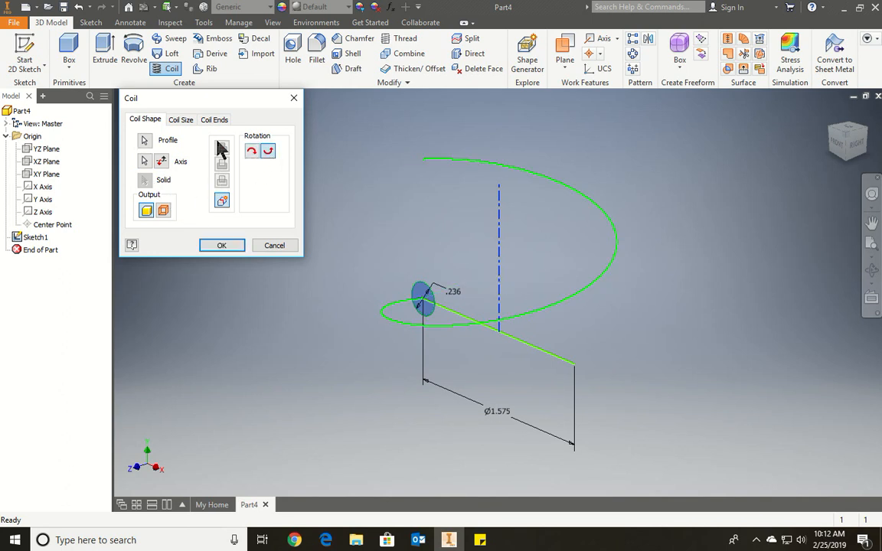
pyautogui.click(180, 119)
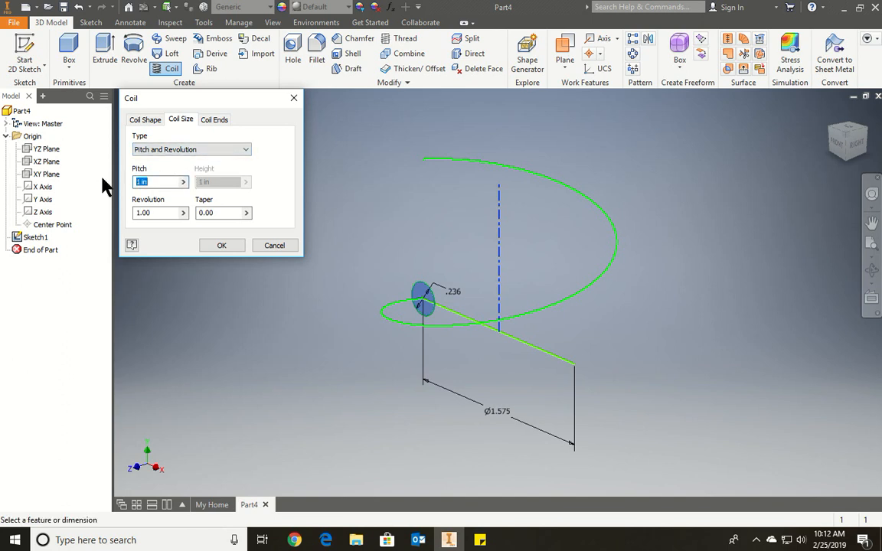
pyautogui.write('.590')
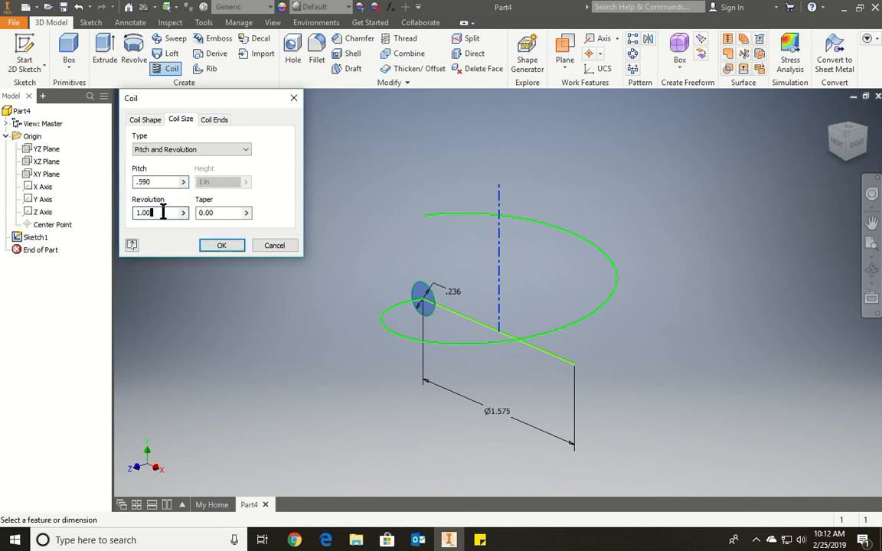
pyautogui.write('8')
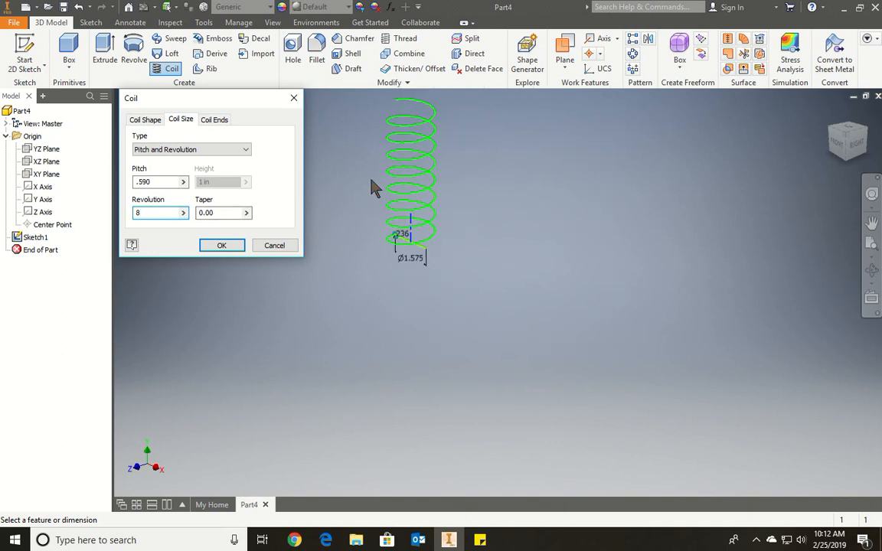
pyautogui.moveTo(362, 184)
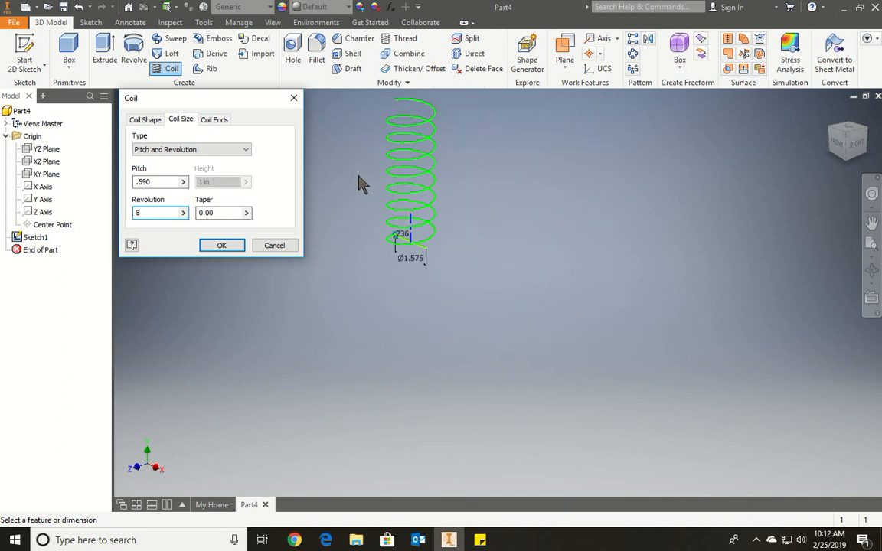
pyautogui.click(216, 118)
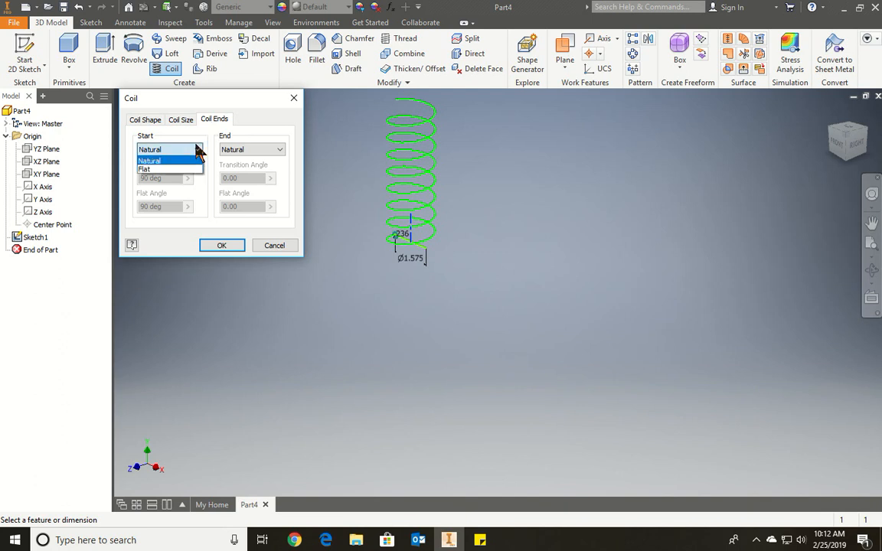
pyautogui.click(150, 169)
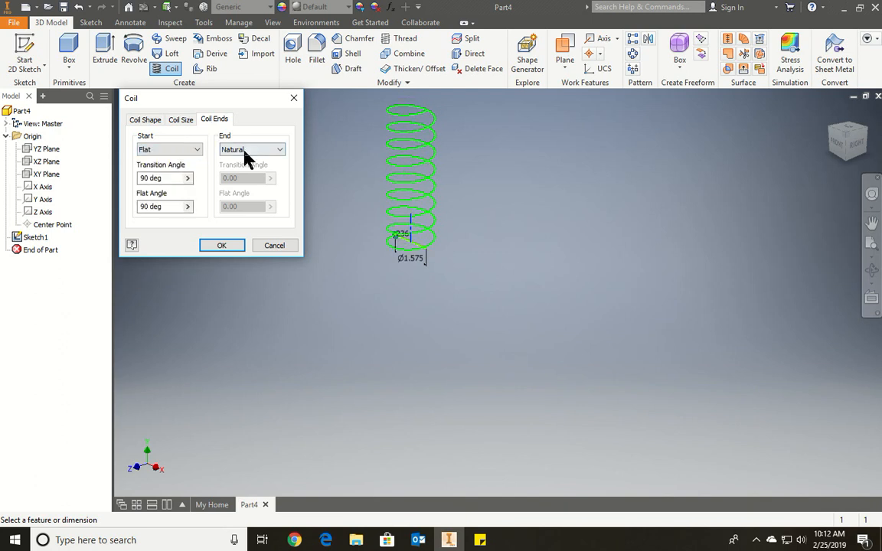
pyautogui.click(250, 149)
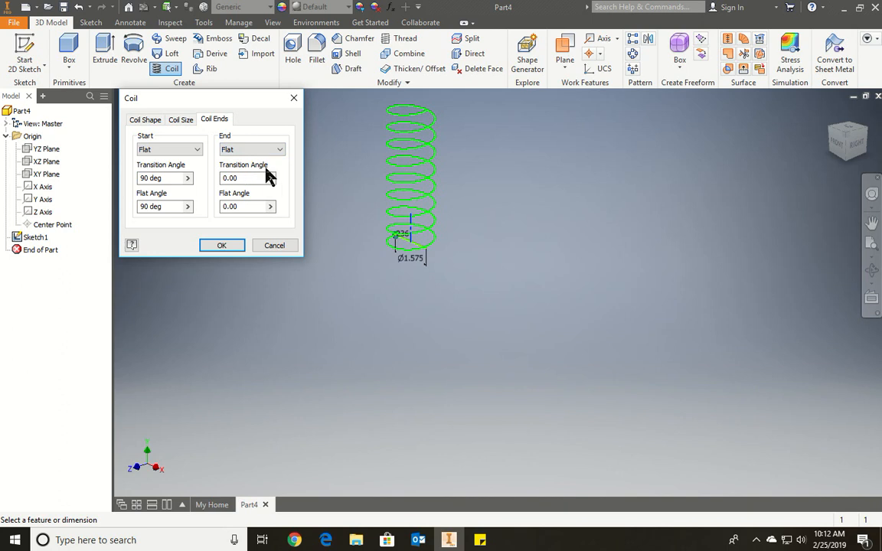
pyautogui.moveTo(265, 207)
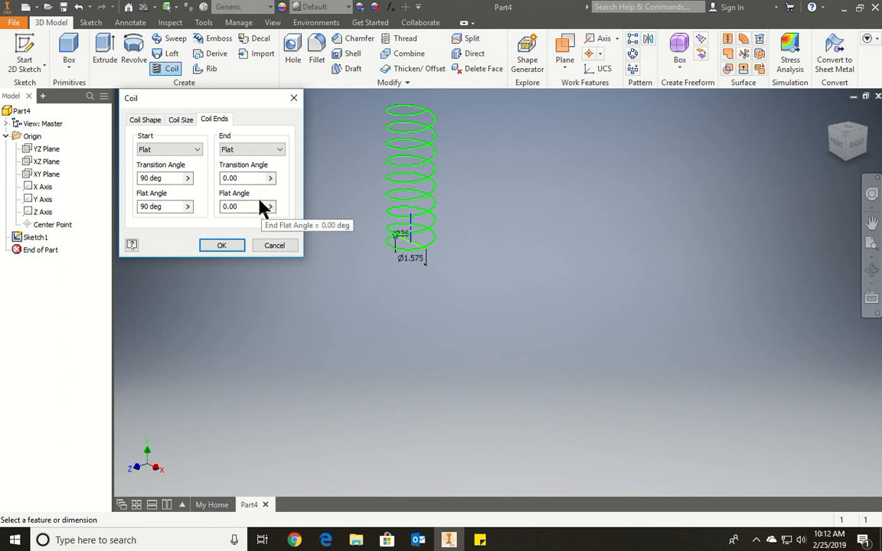
pyautogui.click(221, 245)
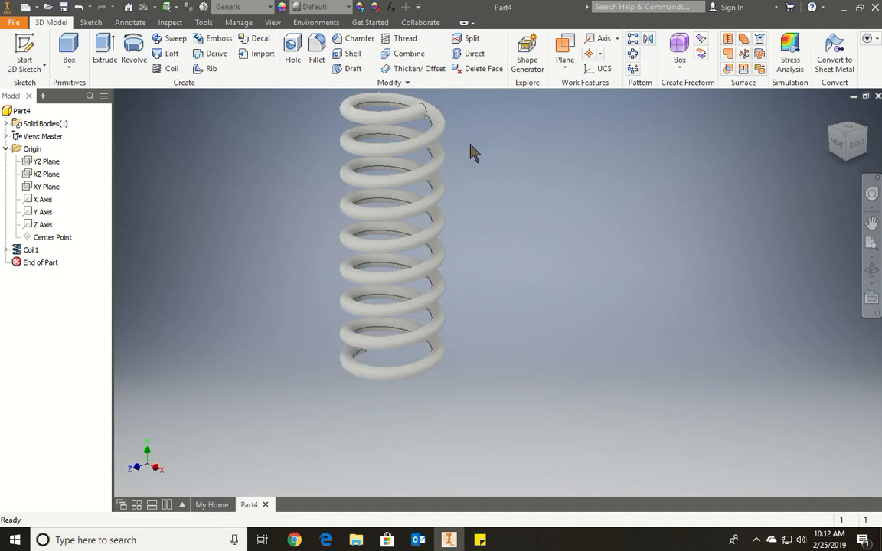
# Orbit the spring to view it from above
pyautogui.moveTo(471, 150); pyautogui.dragTo(434, 229)
pyautogui.write('Tu')
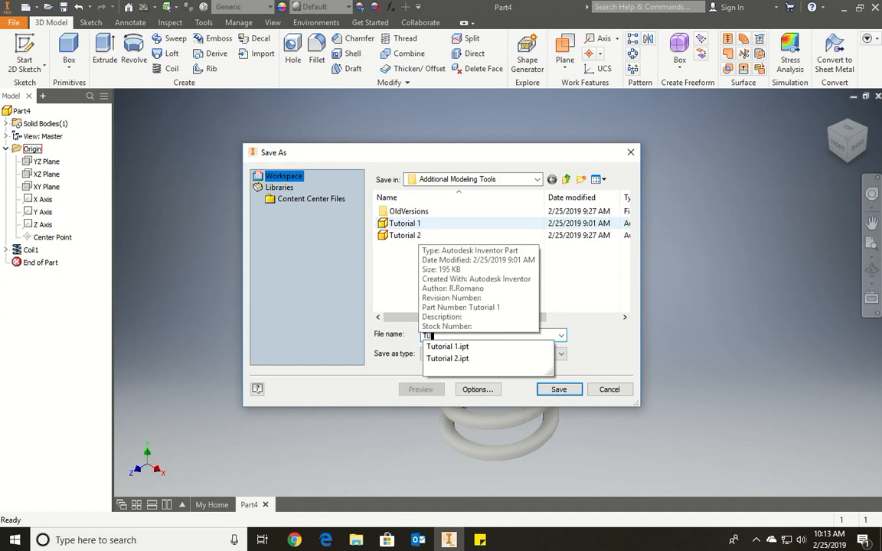
# Save the spring as the part 'Tutorial 3' in Additional Modeling Tools
pyautogui.click(463, 357)
pyautogui.write('torial 3')
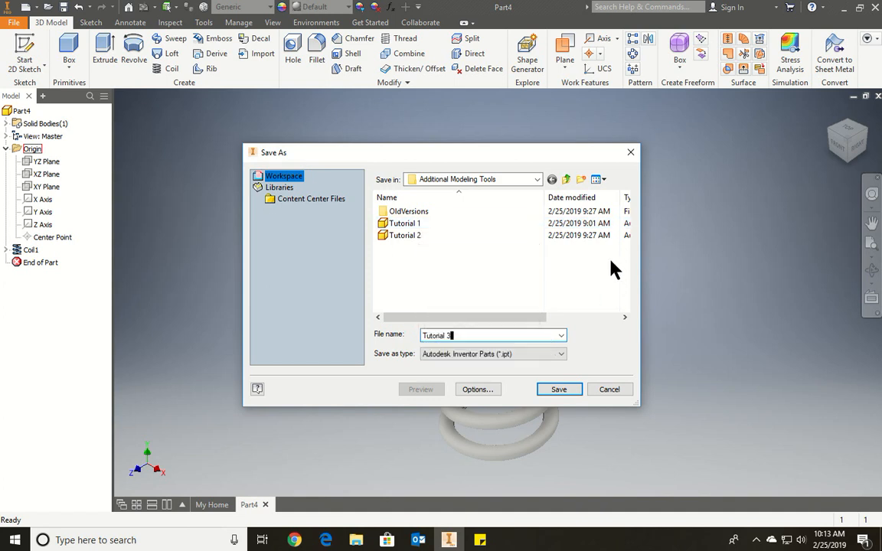
pyautogui.click(559, 388)
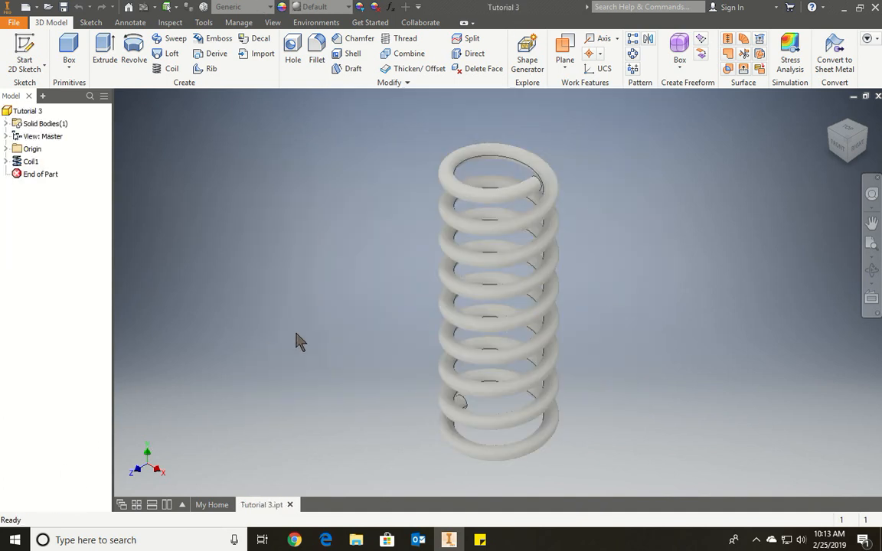
pyautogui.scroll(-3)
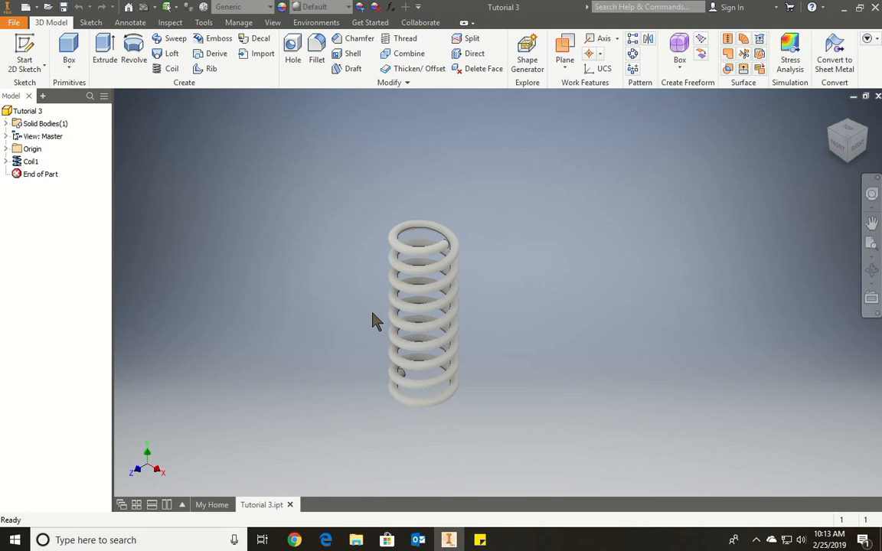